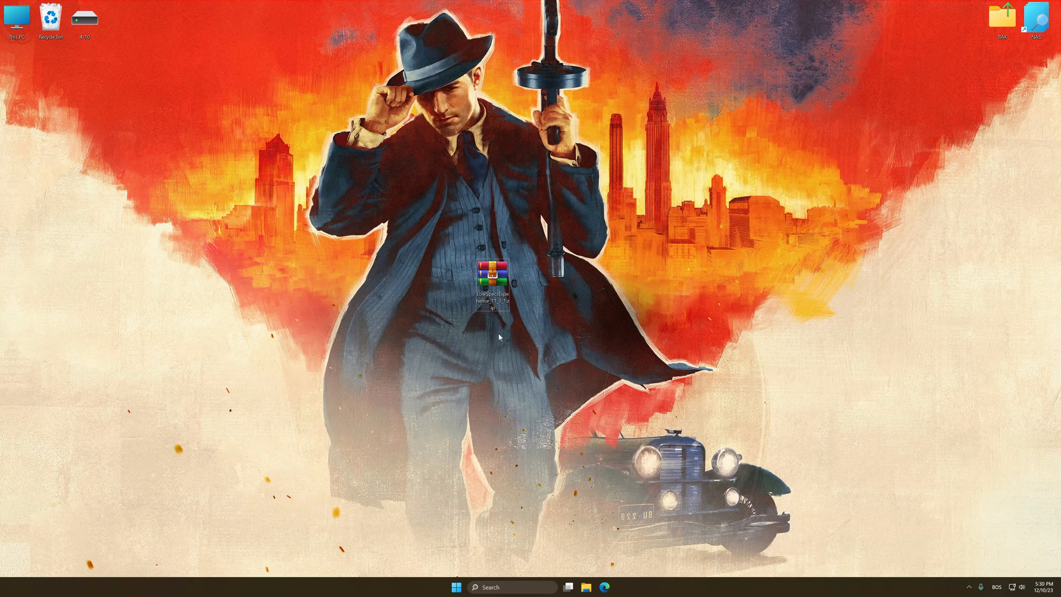
# Extract the Low Specs Experience archive with WinRAR and run its installer
pyautogui.rightClick(495, 274)
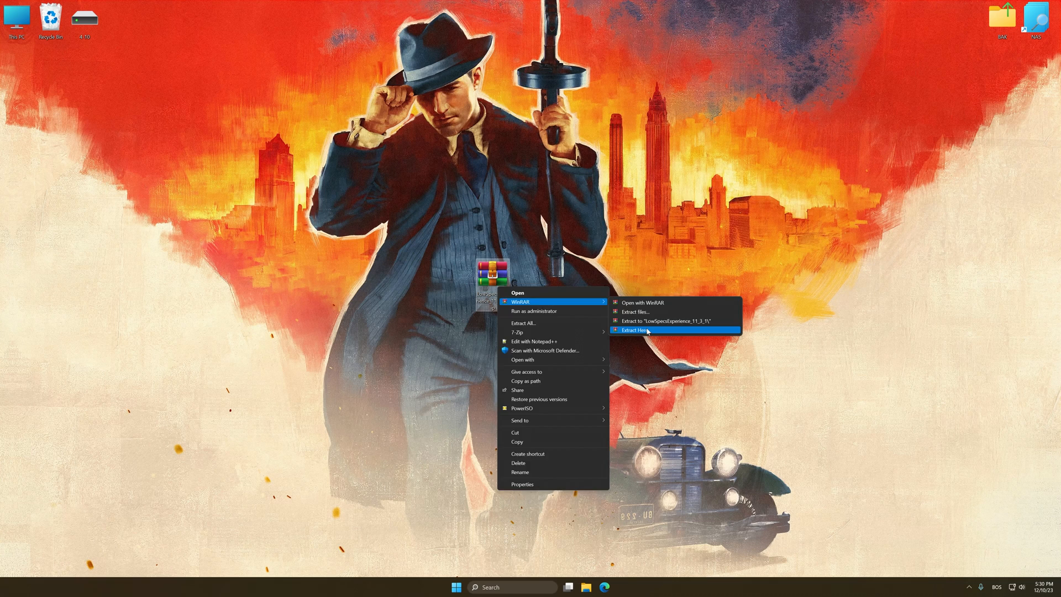
pyautogui.click(634, 331)
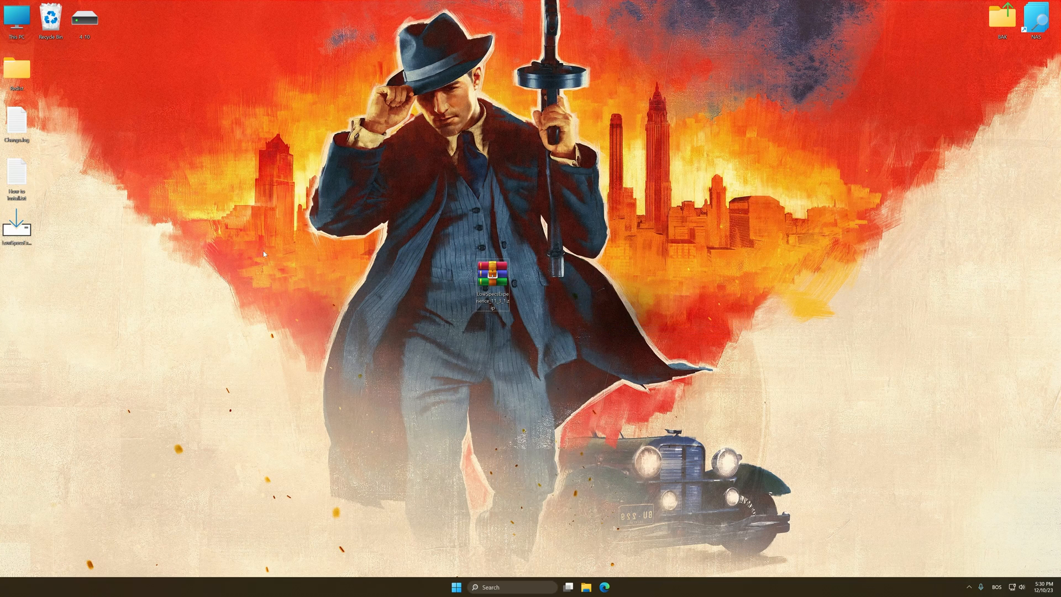
pyautogui.doubleClick(495, 277)
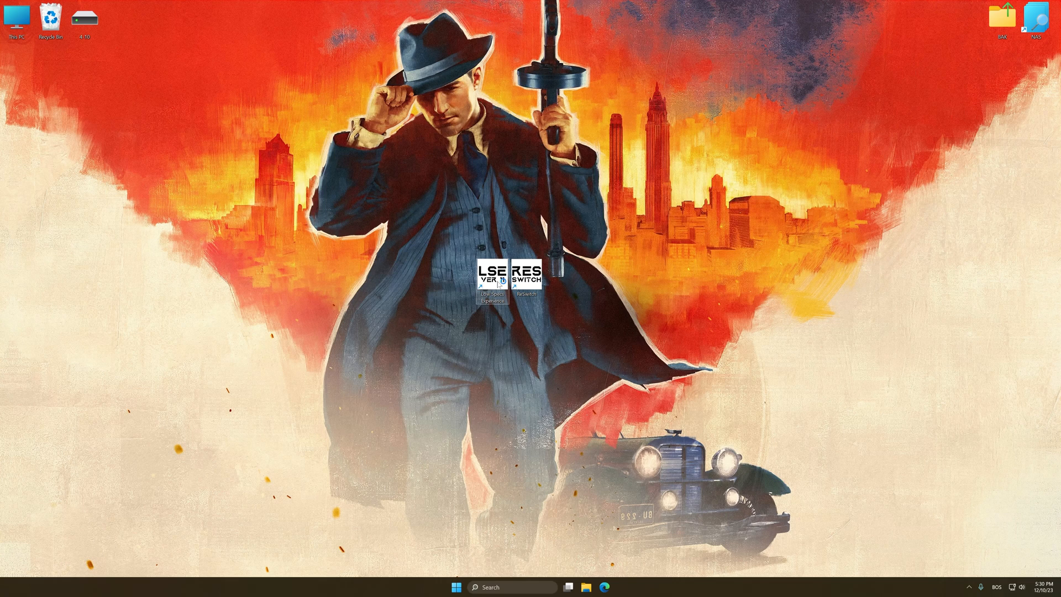
# Launch Low Specs Experience and choose Steam in the Optimization Catalog
pyautogui.doubleClick(506, 280)
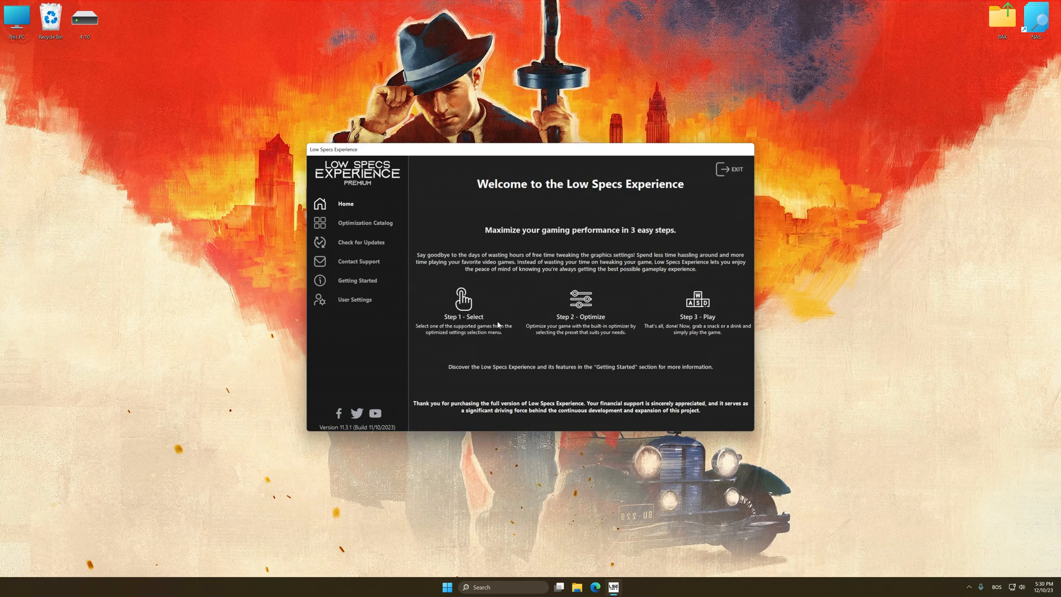
pyautogui.click(365, 223)
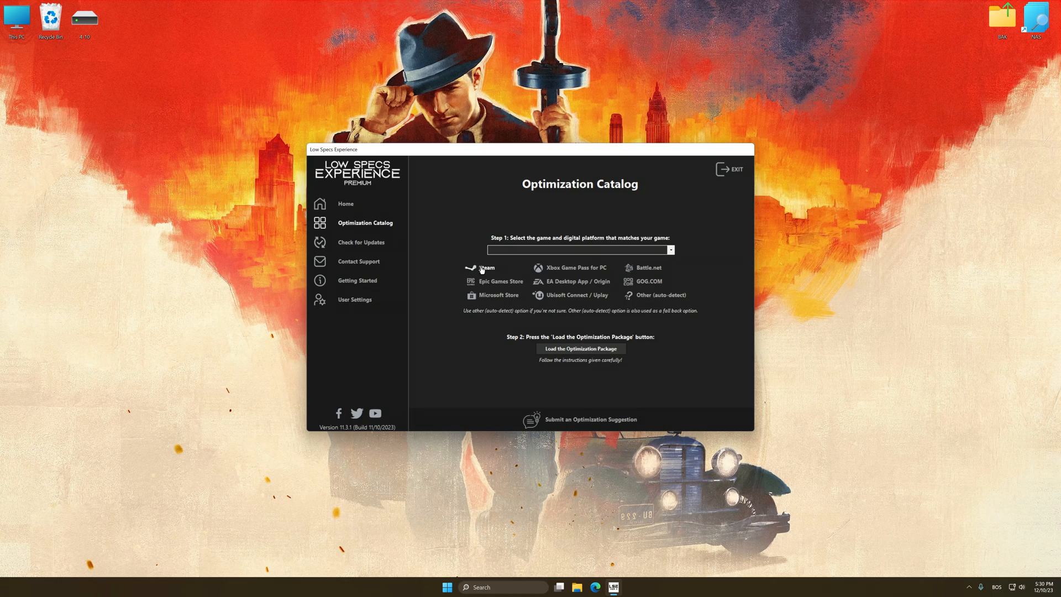
pyautogui.click(579, 250)
pyautogui.write('Mafia: Definitive Edition')
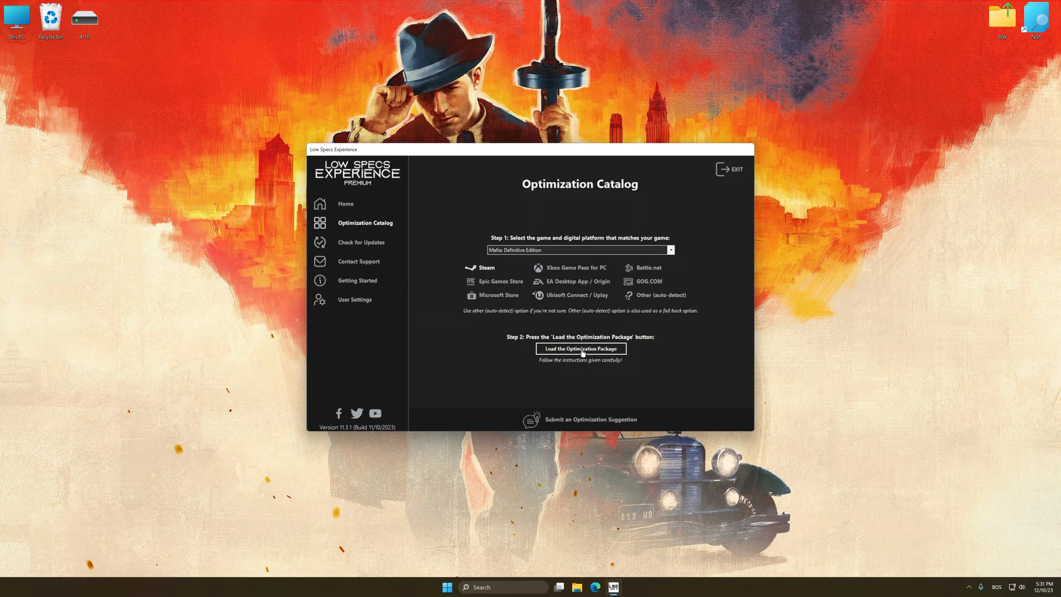
# Load the Mafia Definitive Edition package and confirm the game folder
pyautogui.click(579, 348)
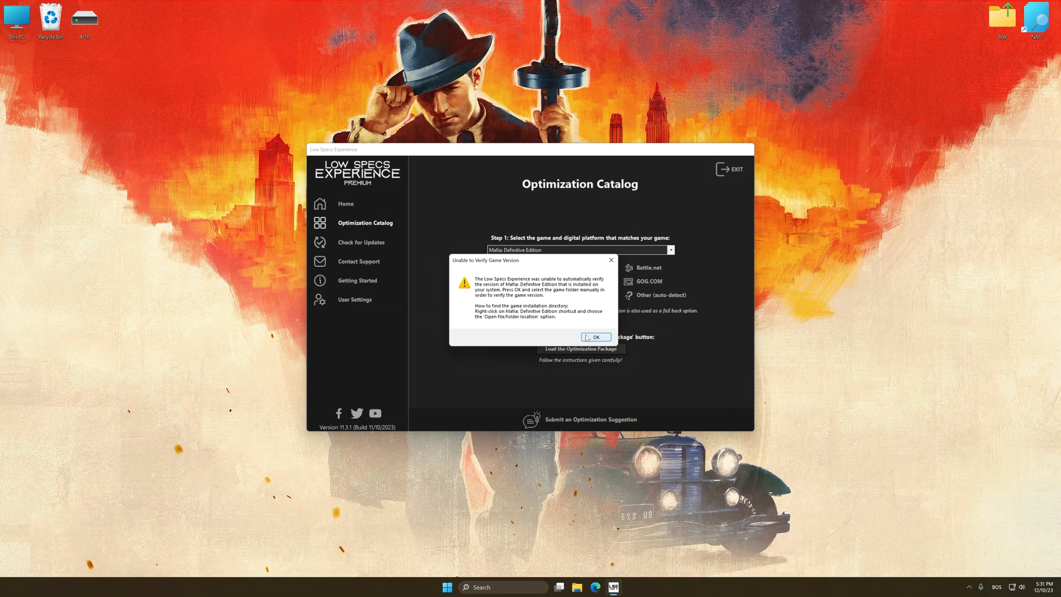
pyautogui.click(595, 338)
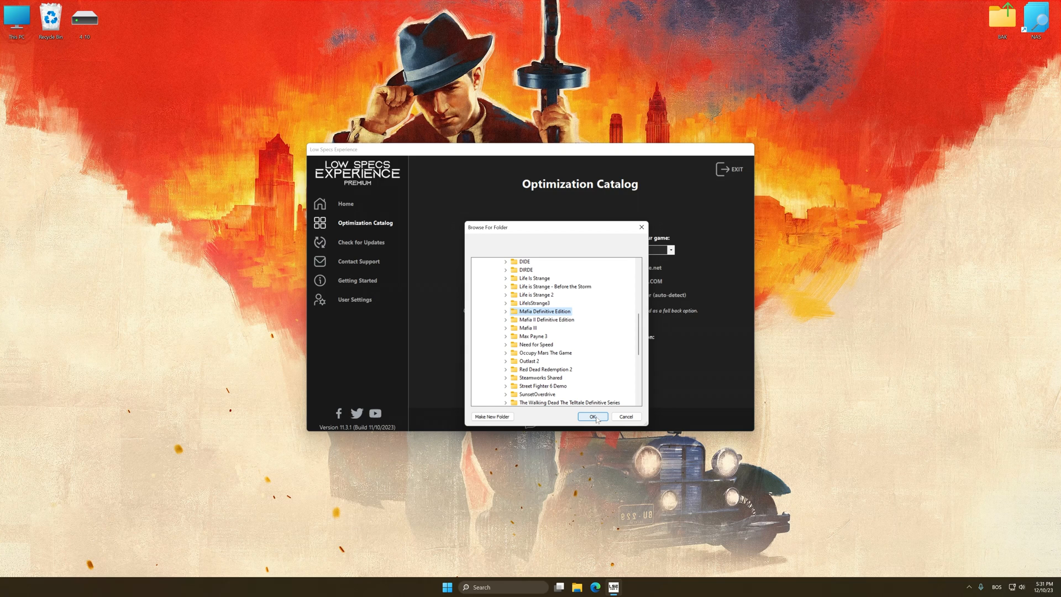
pyautogui.click(592, 416)
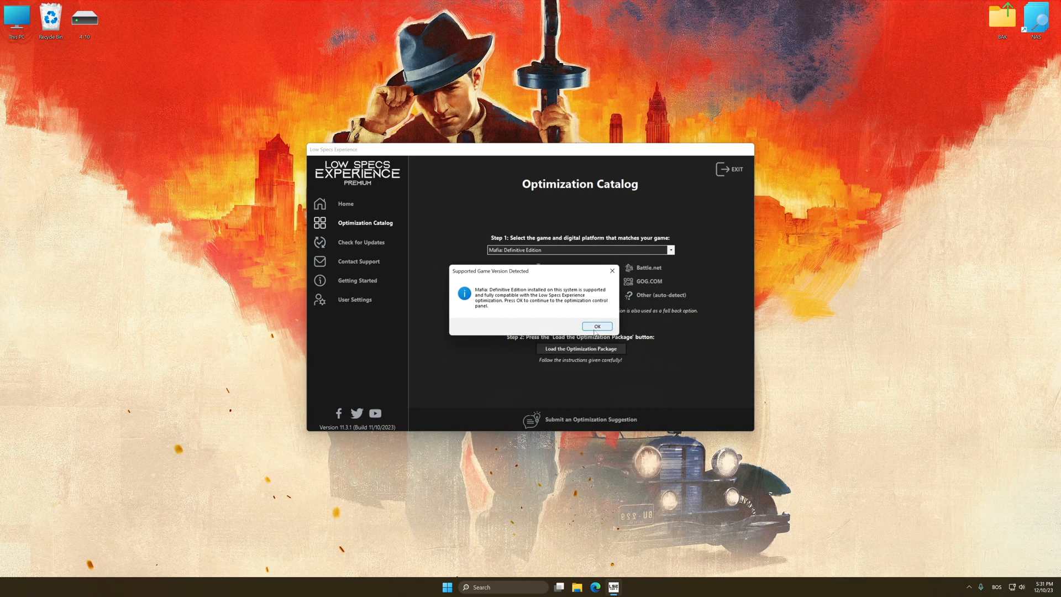
pyautogui.click(596, 326)
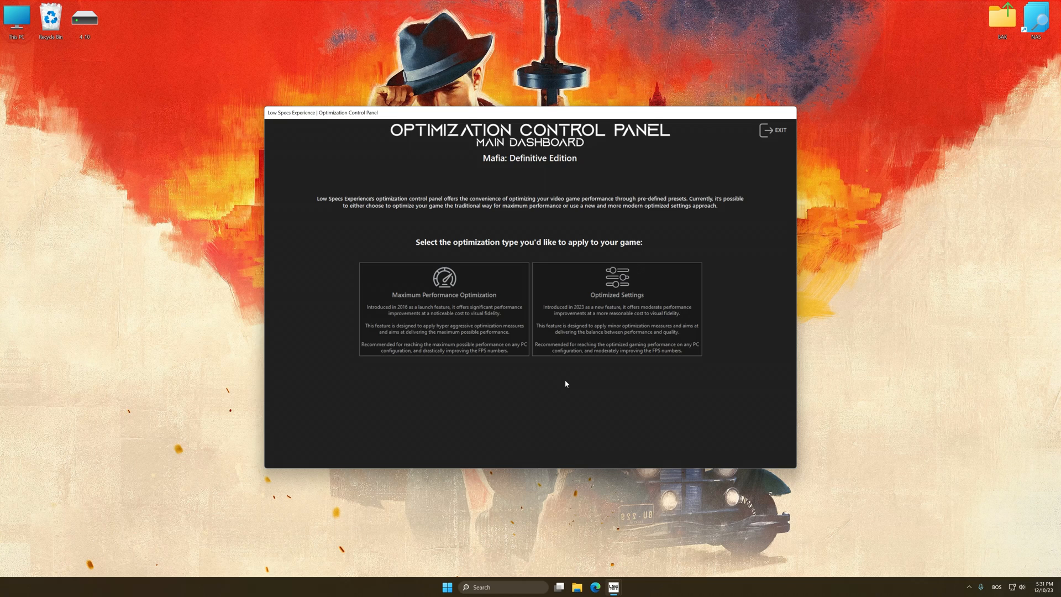
pyautogui.moveTo(498, 361)
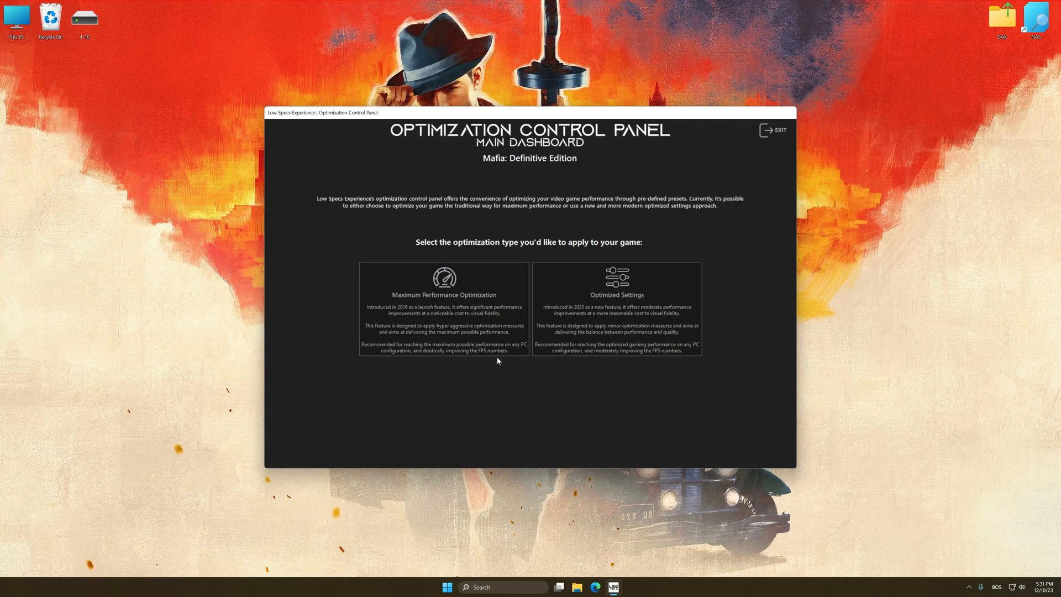
# Apply Infinite-Low maximum performance at 2560 x 1440, then restore default settings
pyautogui.click(444, 295)
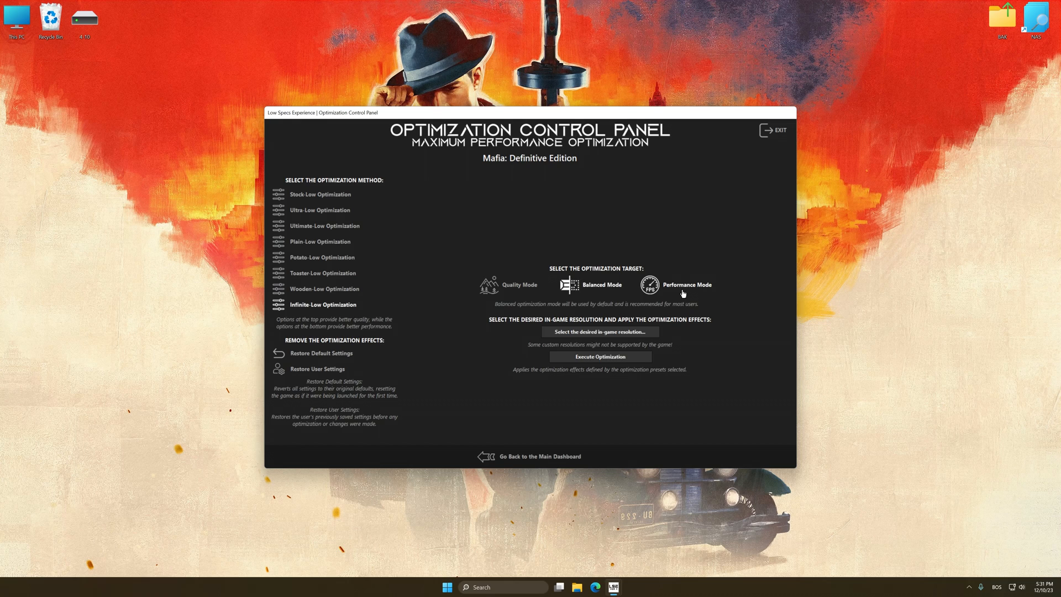
pyautogui.click(599, 331)
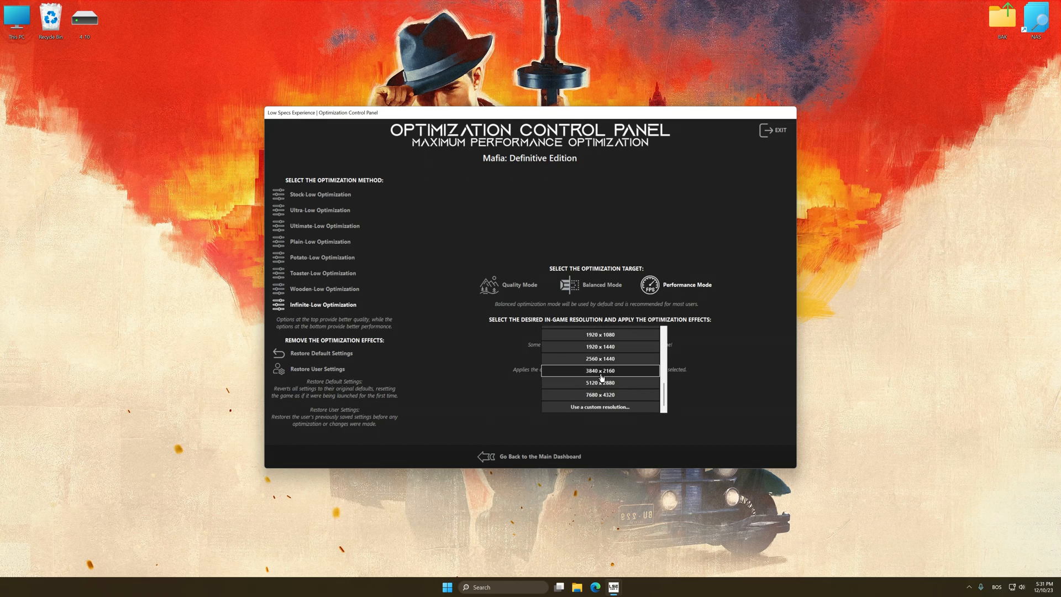
pyautogui.click(599, 358)
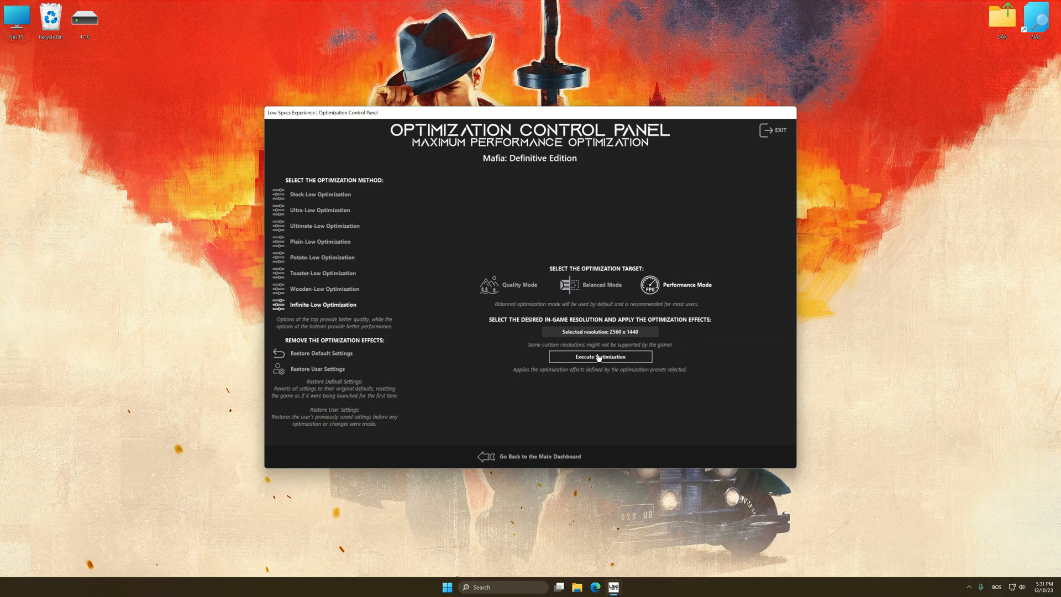
pyautogui.click(600, 356)
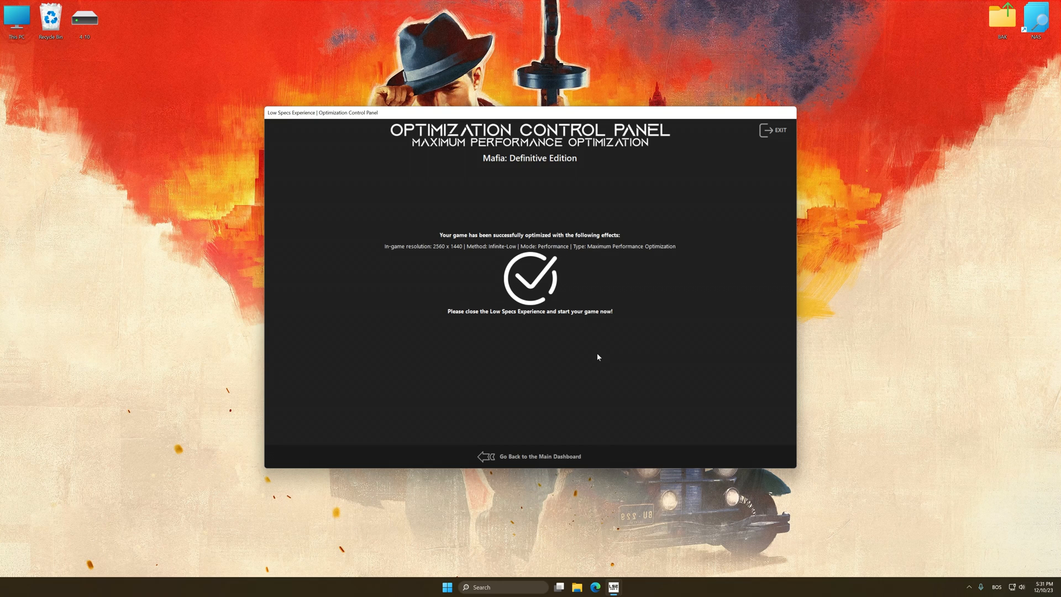
pyautogui.moveTo(587, 375)
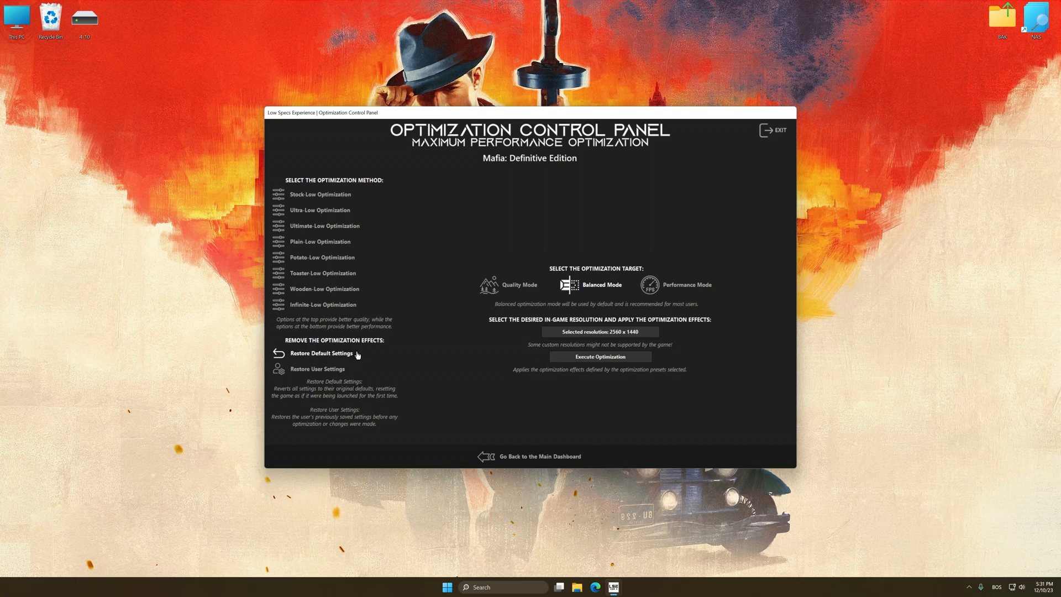
pyautogui.click(317, 369)
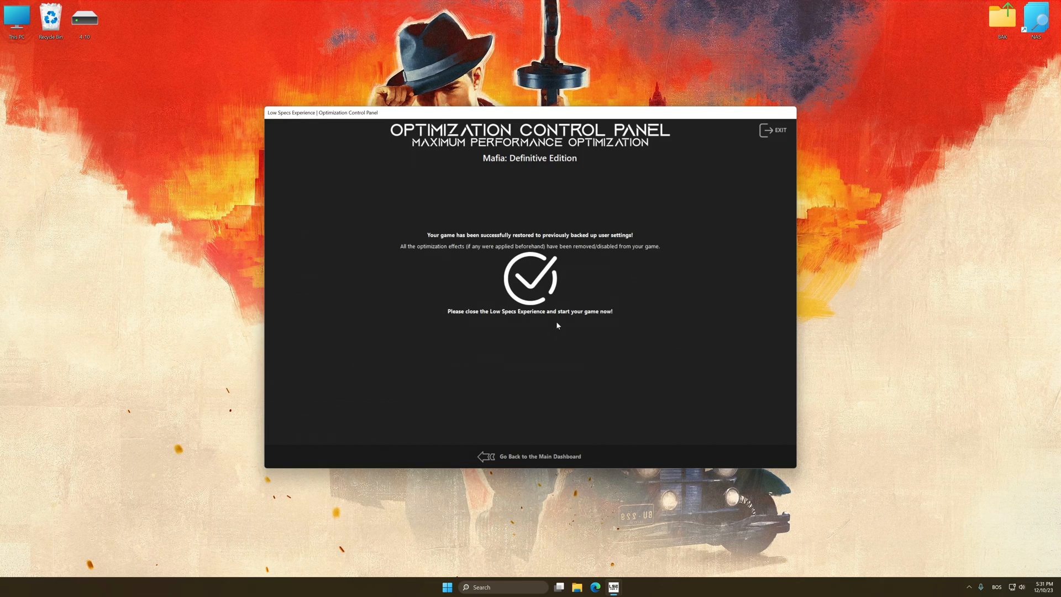